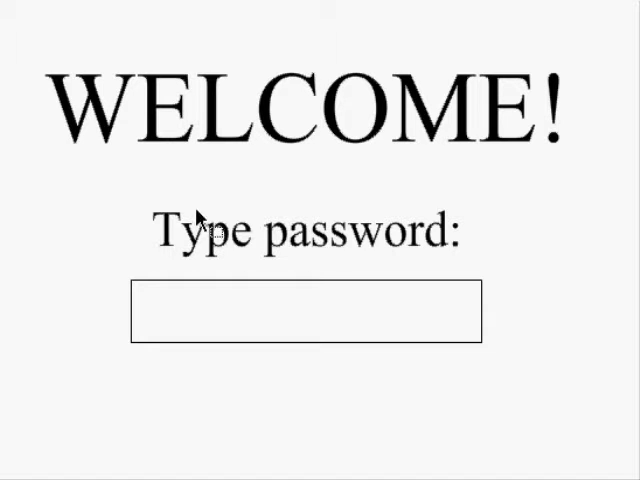
pyautogui.moveTo(188, 216)
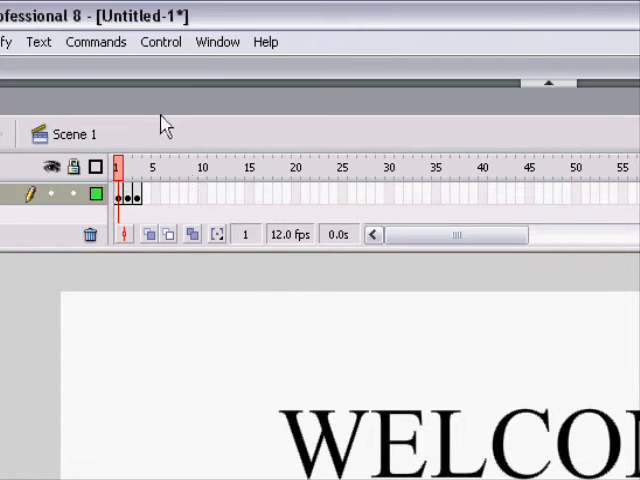
# - Select frame 1 on the timeline and bring up its Actions panel
pyautogui.click(216, 40)
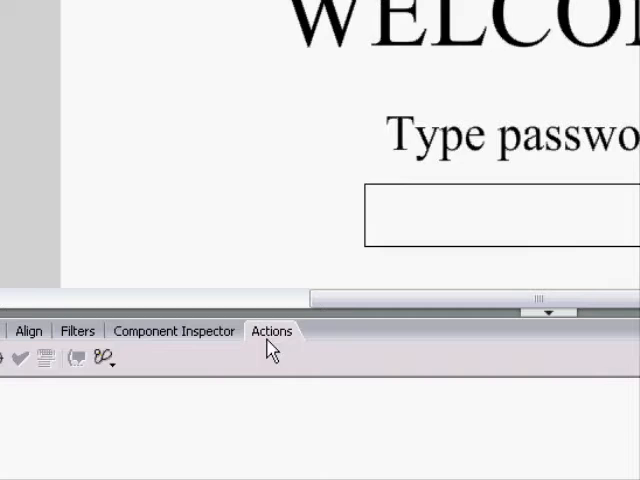
pyautogui.click(272, 332)
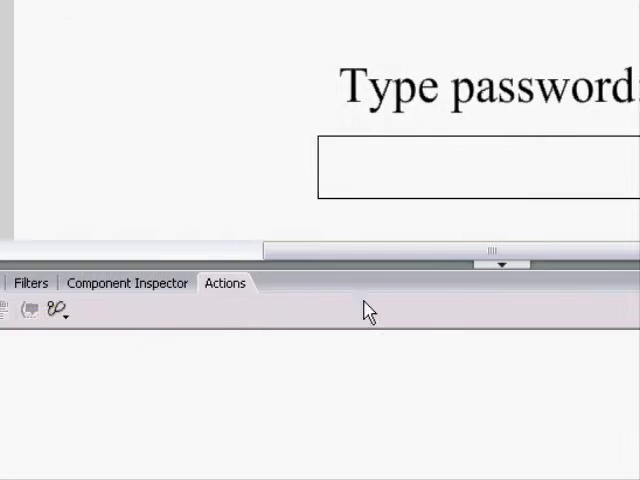
# - Expand the Actions panel and browse Global Functions, Timeline Control and Statements categories
pyautogui.click(224, 284)
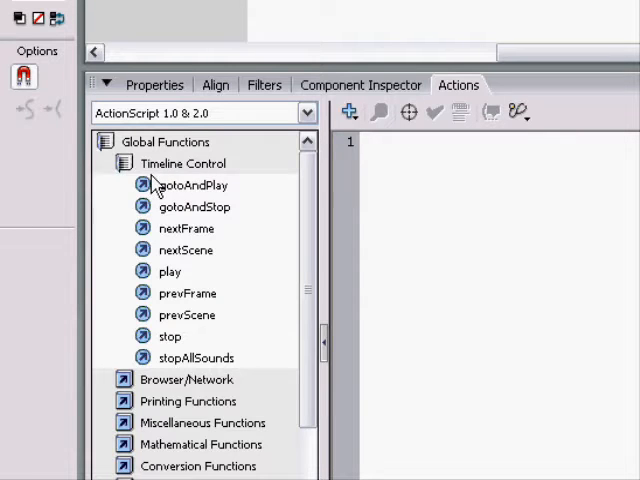
pyautogui.click(124, 140)
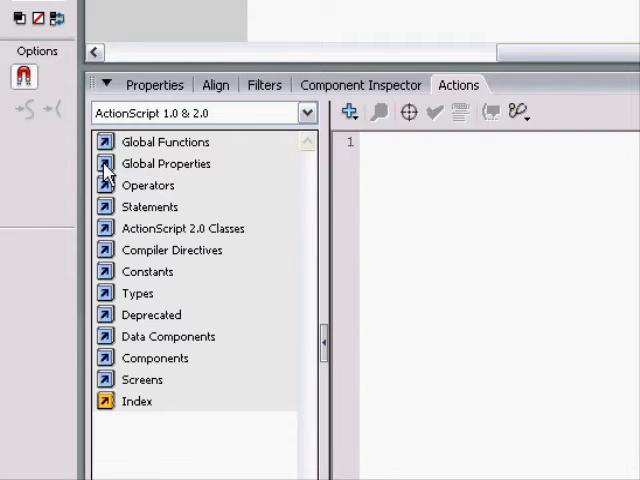
pyautogui.click(166, 164)
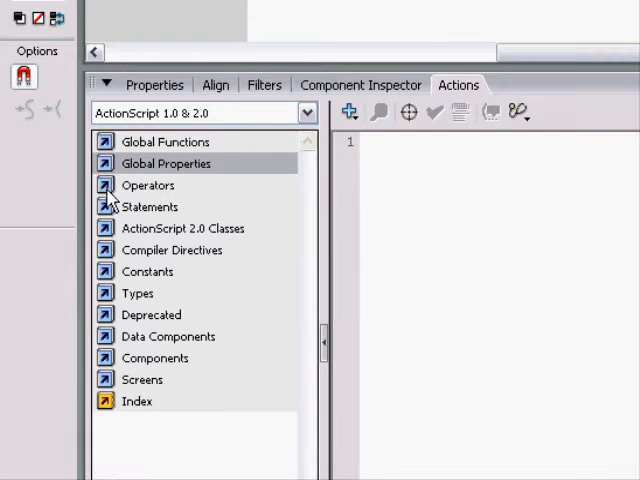
pyautogui.click(104, 206)
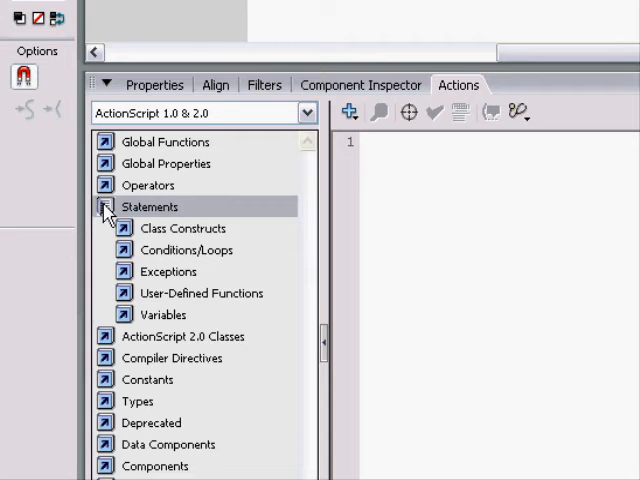
pyautogui.click(104, 208)
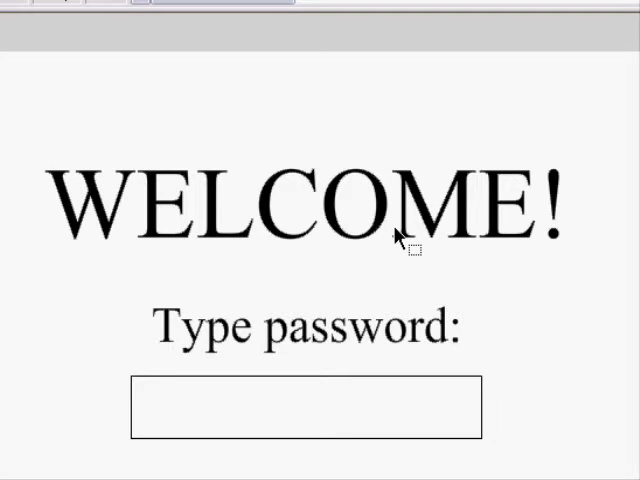
pyautogui.moveTo(396, 280)
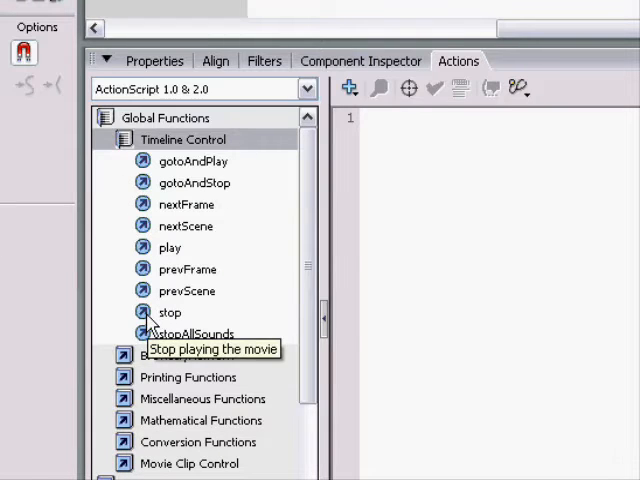
# - Add a stop(); action to frame 1's script and auto-format it
pyautogui.click(168, 312)
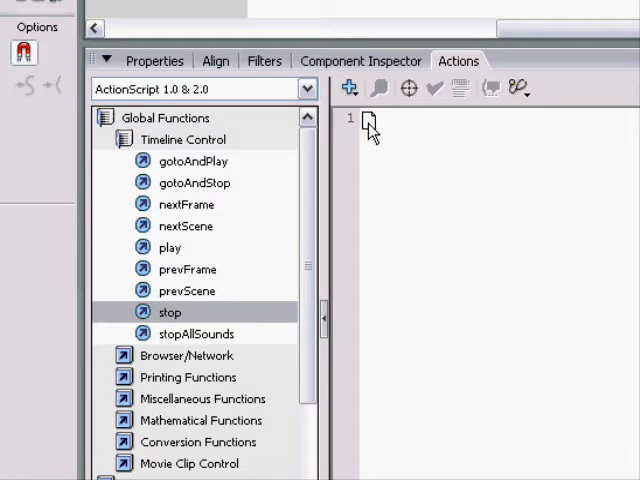
pyautogui.doubleClick(170, 312)
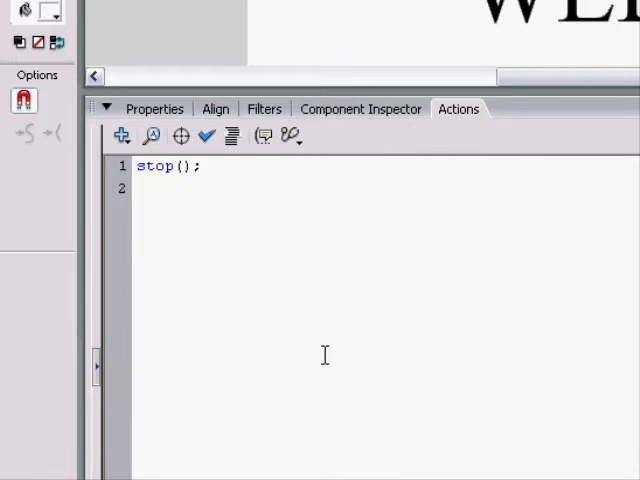
pyautogui.click(136, 166)
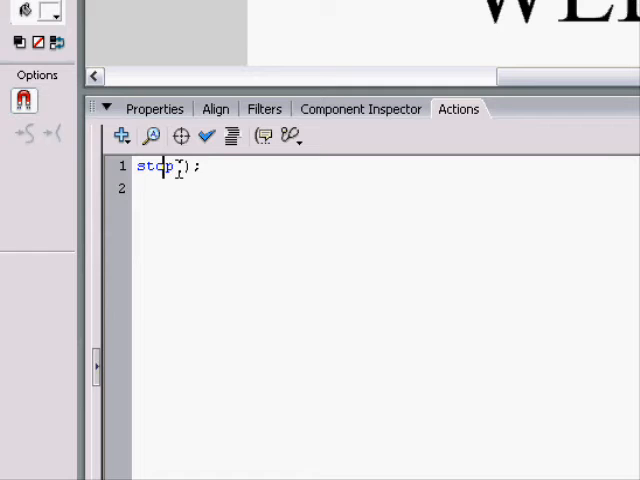
pyautogui.press('Return')
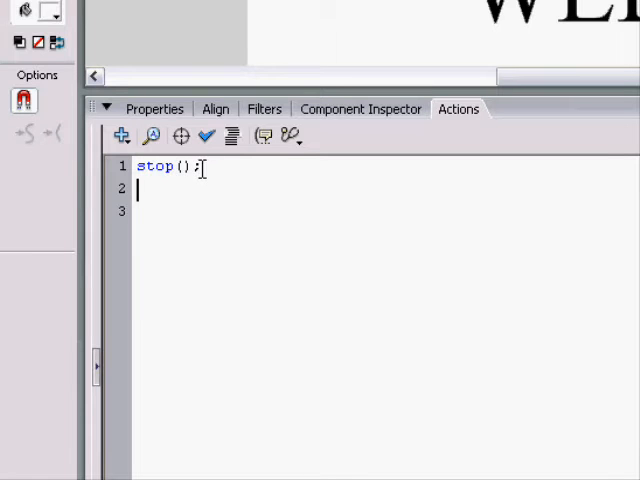
pyautogui.write('stop')
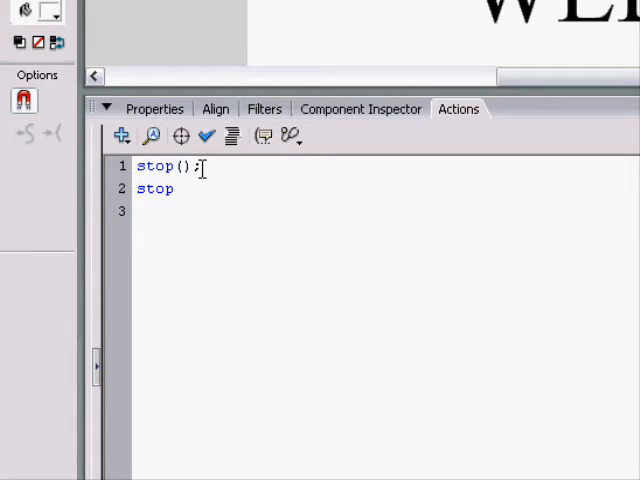
pyautogui.write('(')
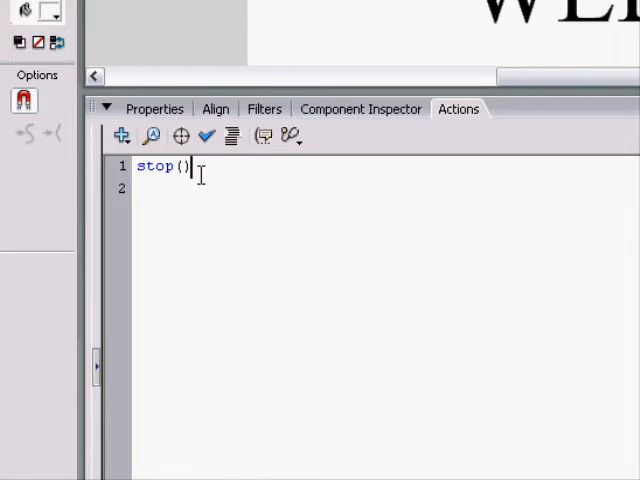
pyautogui.moveTo(232, 136)
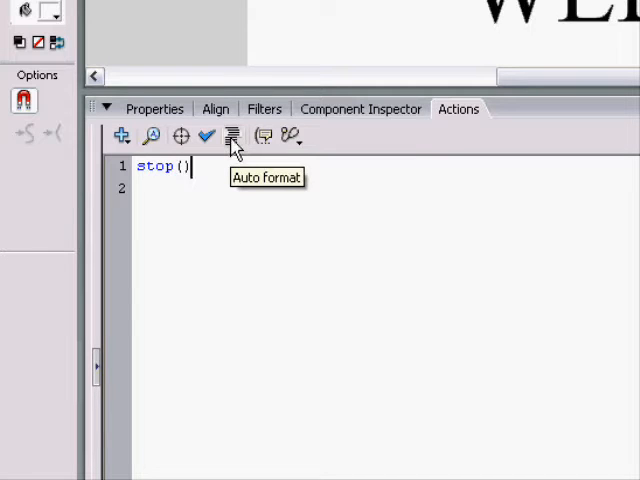
pyautogui.click(232, 136)
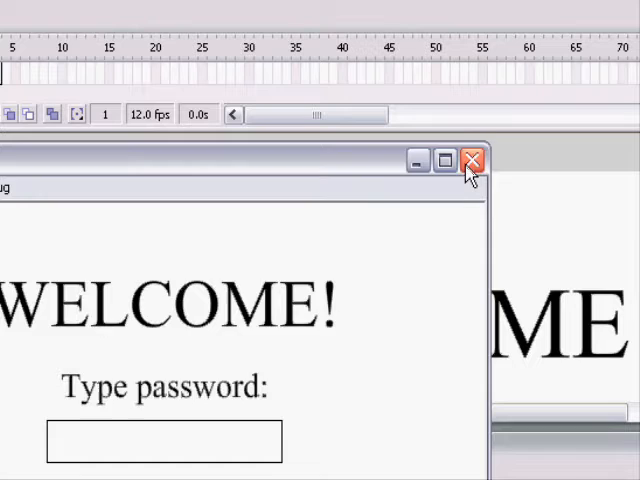
pyautogui.click(468, 160)
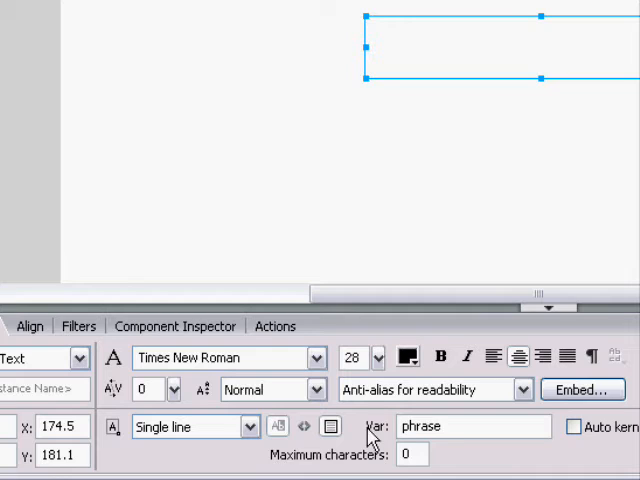
pyautogui.moveTo(460, 426)
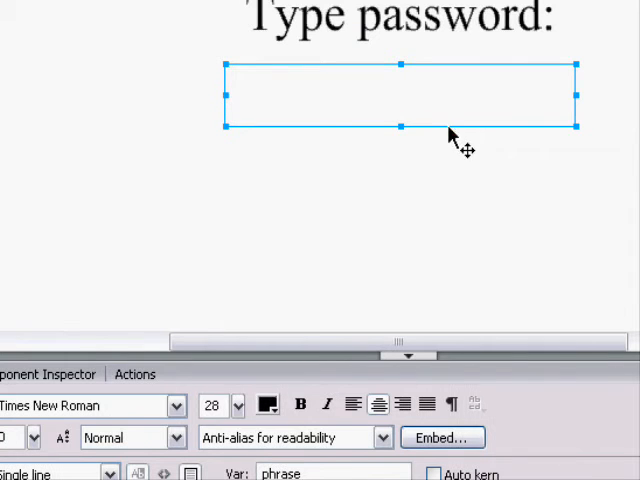
pyautogui.moveTo(448, 136)
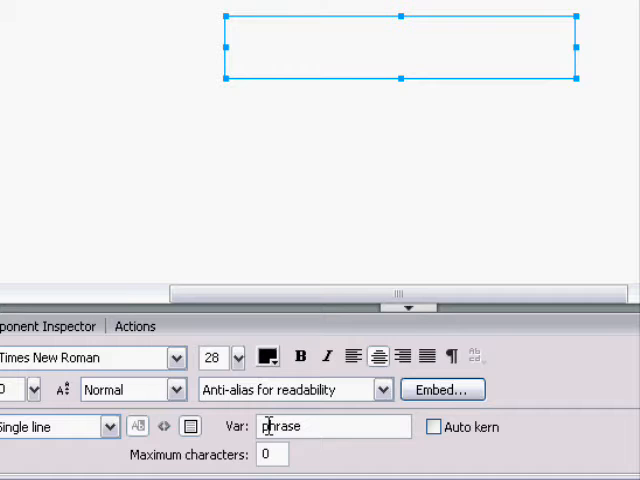
# - Finish naming the input box's variable phrase in the Properties panel
pyautogui.write('e')
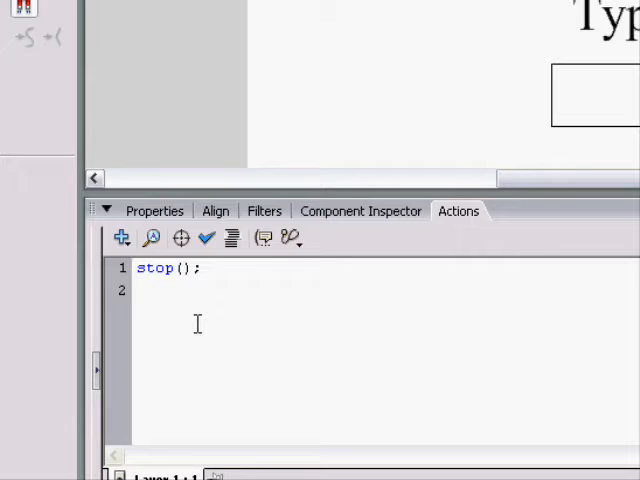
pyautogui.write('trace')
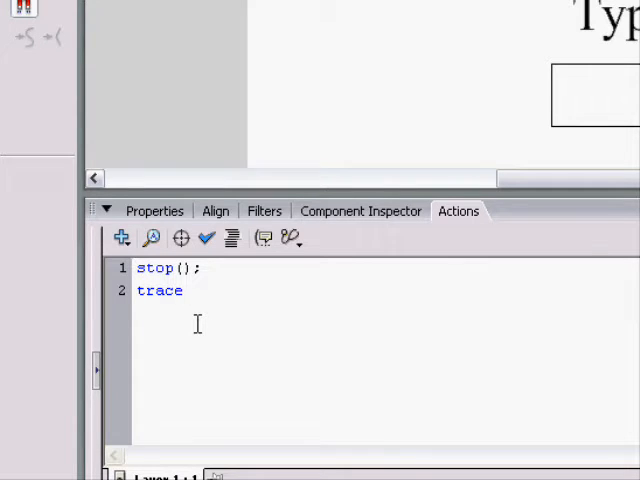
pyautogui.write('(')
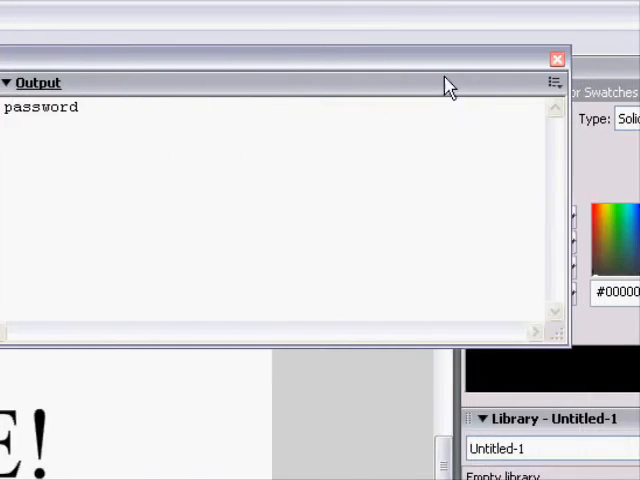
pyautogui.click(556, 60)
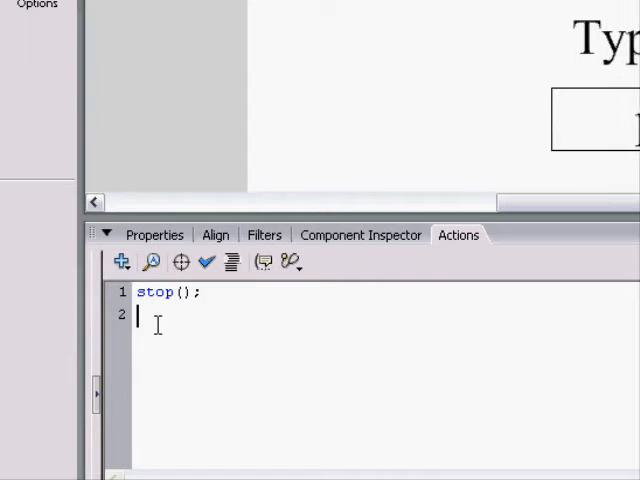
pyautogui.moveTo(140, 318)
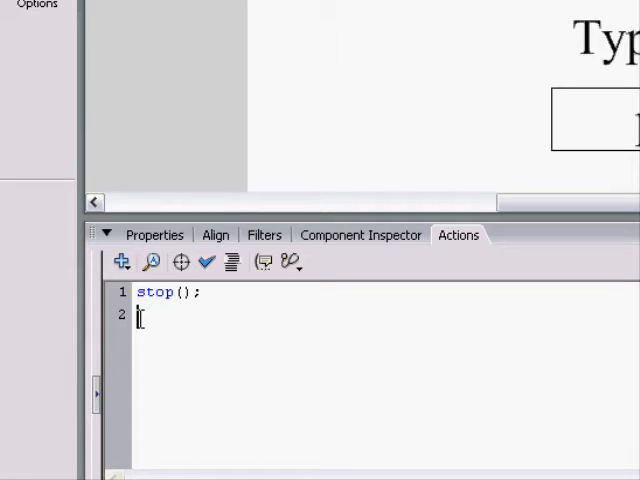
# - Declare var correctPhrase = "banana"; on line 2 below stop();
pyautogui.write('var')
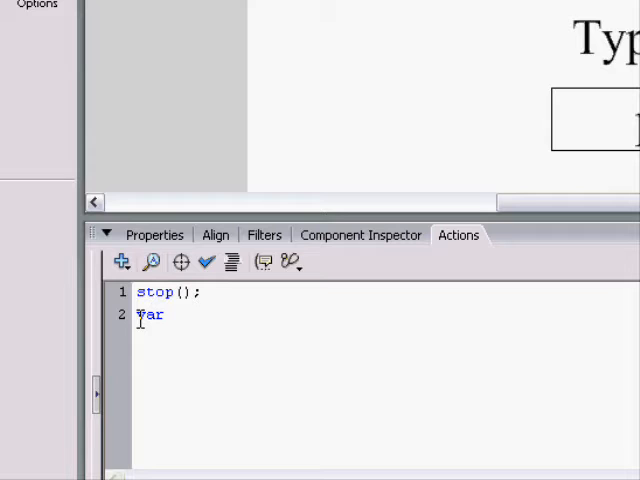
pyautogui.write('correct')
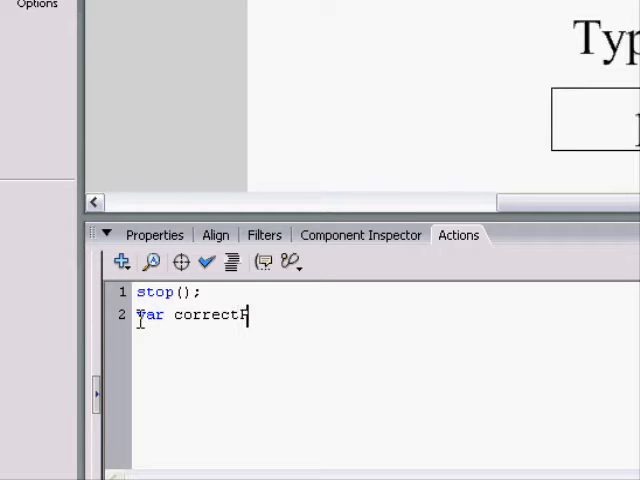
pyautogui.write('Phrase =')
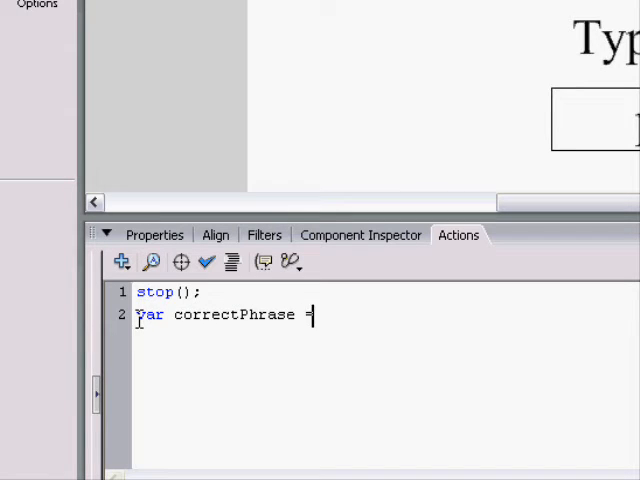
pyautogui.write('"')
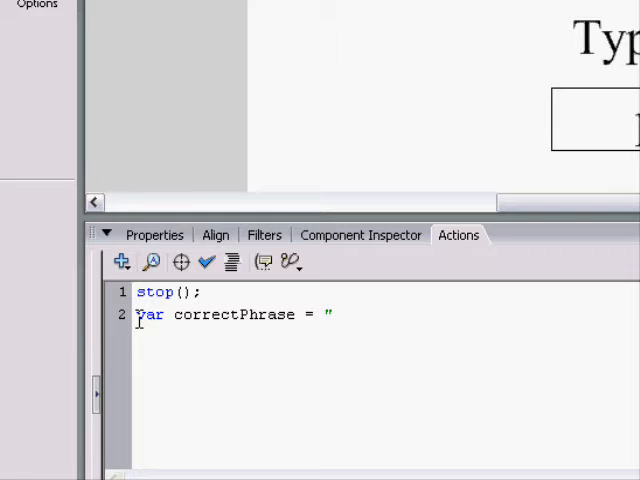
pyautogui.write('banana')
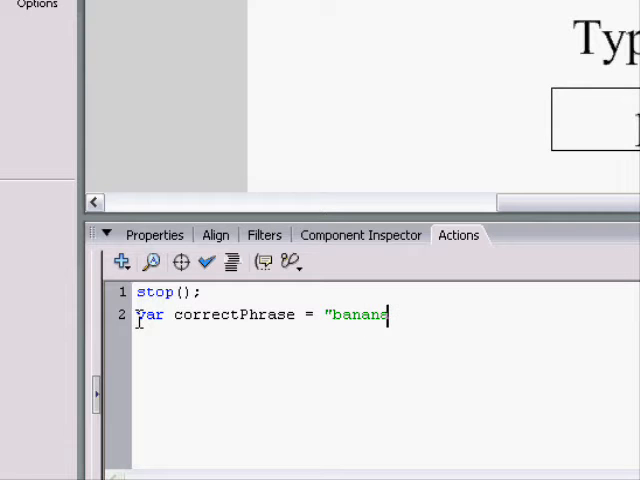
pyautogui.write('a";')
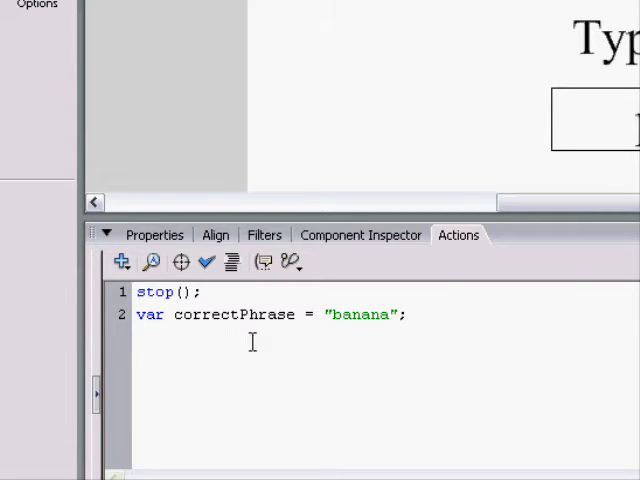
pyautogui.press('Return')
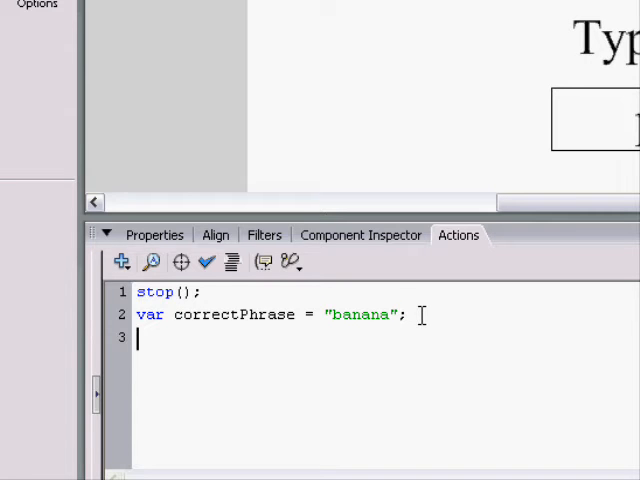
pyautogui.write('trace(')
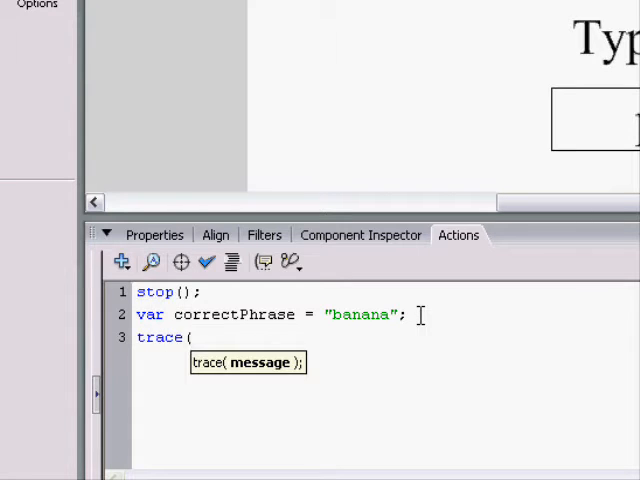
pyautogui.write('correctPhrase')
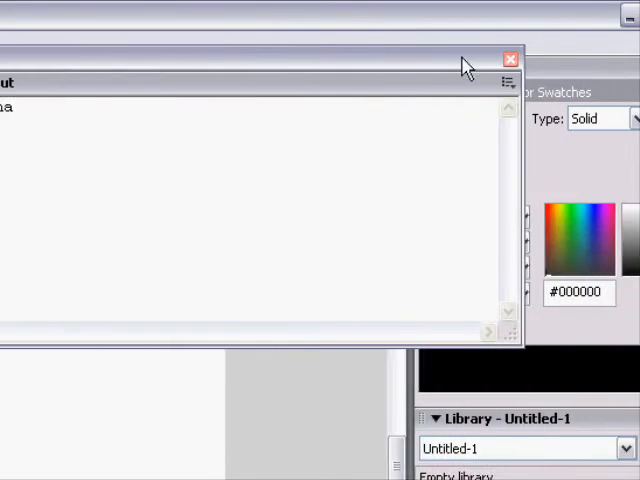
pyautogui.click(508, 56)
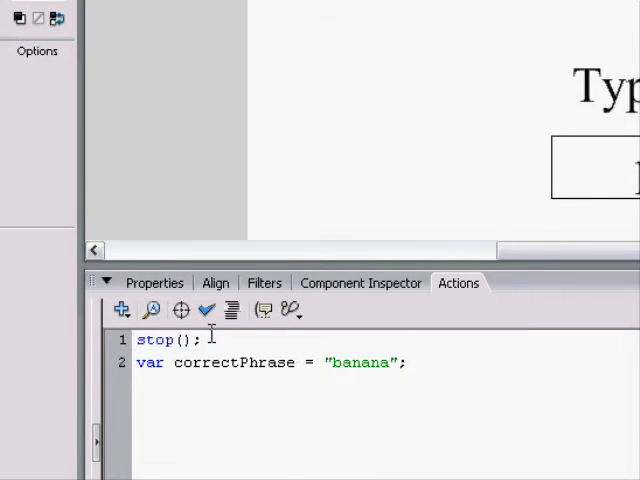
# - Write the assignment phrase = "hello World" in the frame script
pyautogui.write('phras')
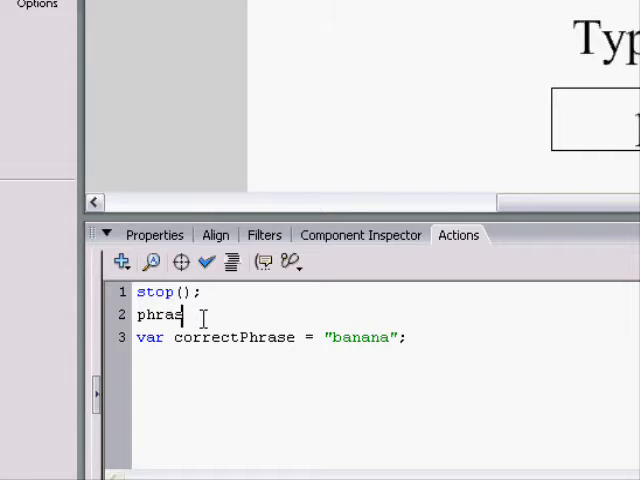
pyautogui.write('e = "h')
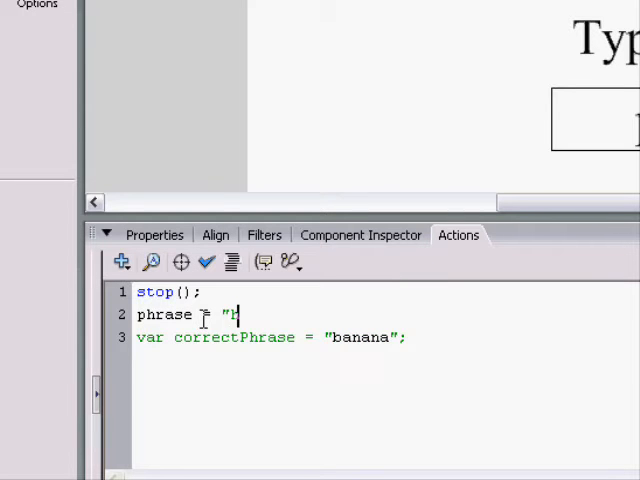
pyautogui.write('ello World"')
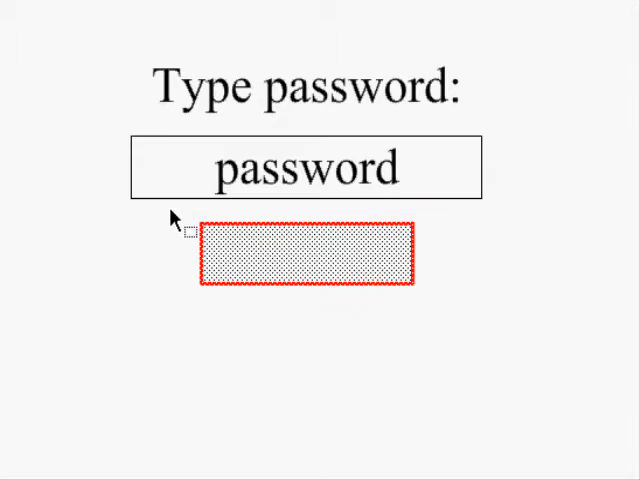
# - Convert the red rectangle into a Button-type symbol named button
pyautogui.rightClick(308, 260)
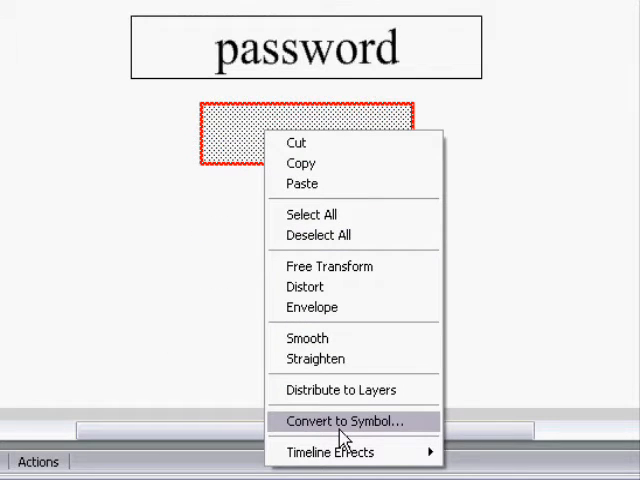
pyautogui.click(344, 420)
pyautogui.write('button')
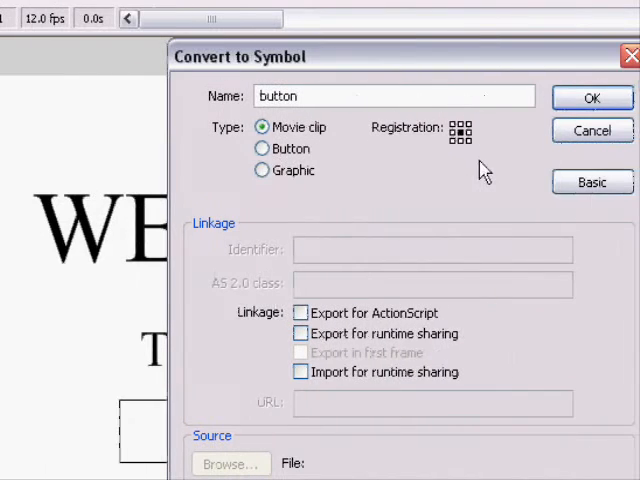
pyautogui.click(262, 170)
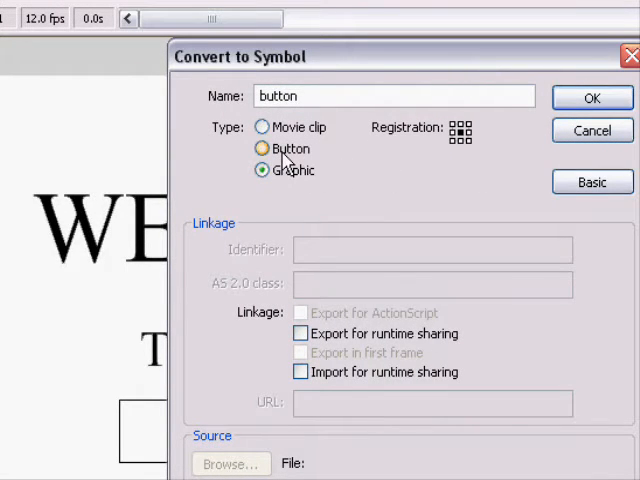
pyautogui.click(262, 148)
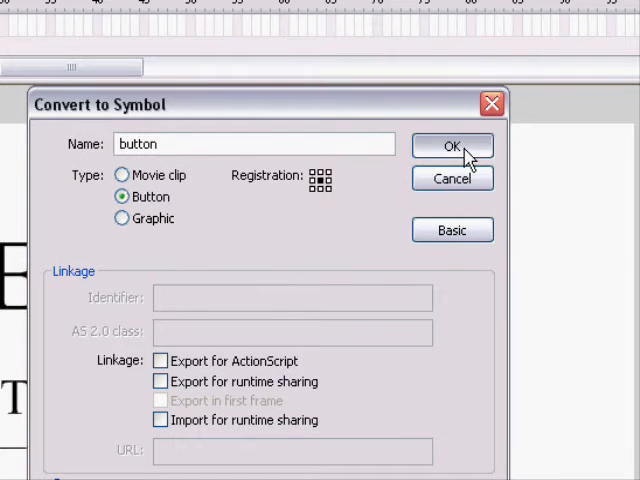
pyautogui.click(452, 146)
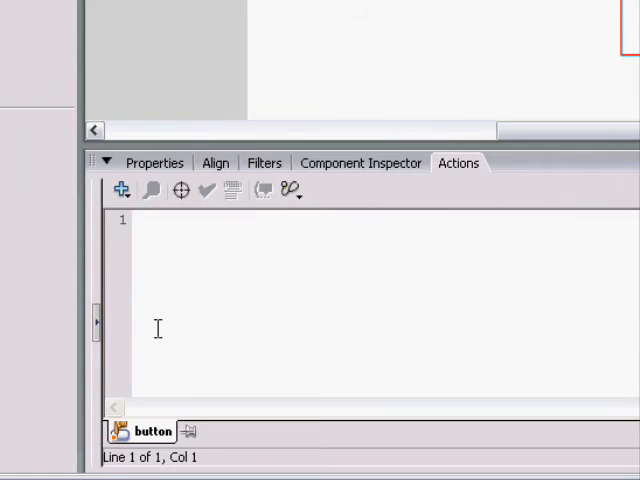
pyautogui.moveTo(226, 288)
pyautogui.write('on (')
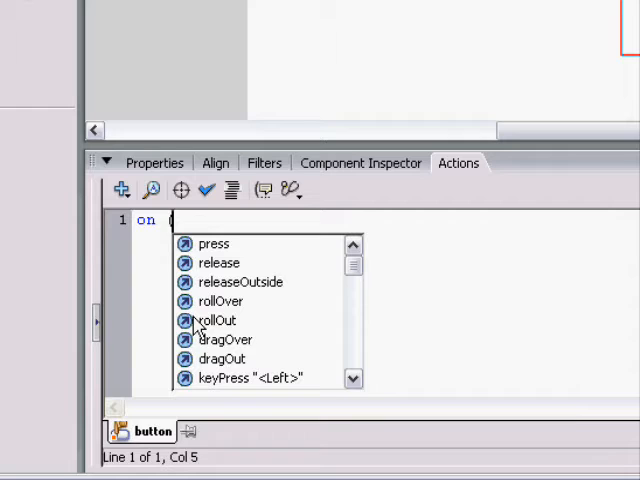
pyautogui.moveTo(352, 268)
pyautogui.write('release')
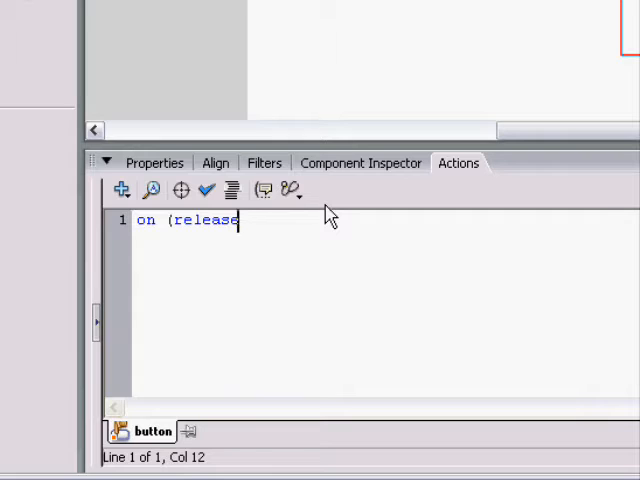
# - Write on (release) { trace("hello"); } in the button script and auto-format it
pyautogui.write(') {')
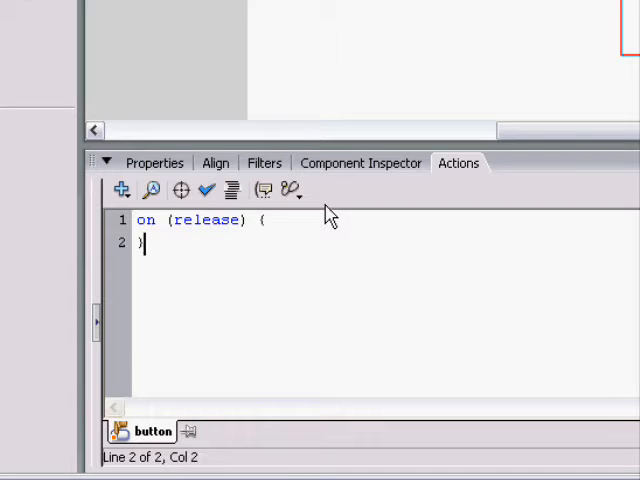
pyautogui.click(250, 220)
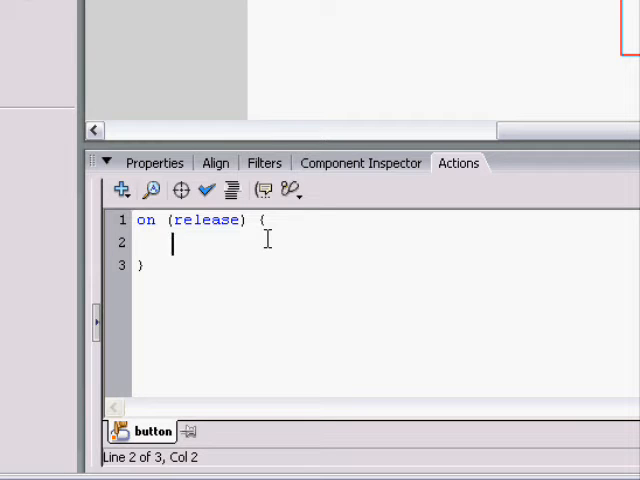
pyautogui.write('trace("hello");')
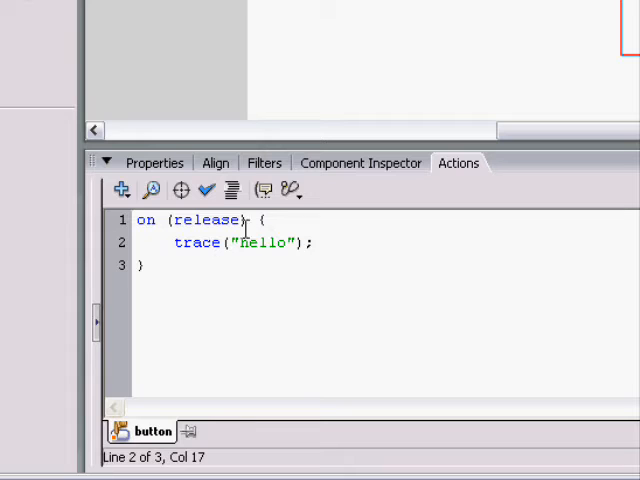
pyautogui.click(172, 220)
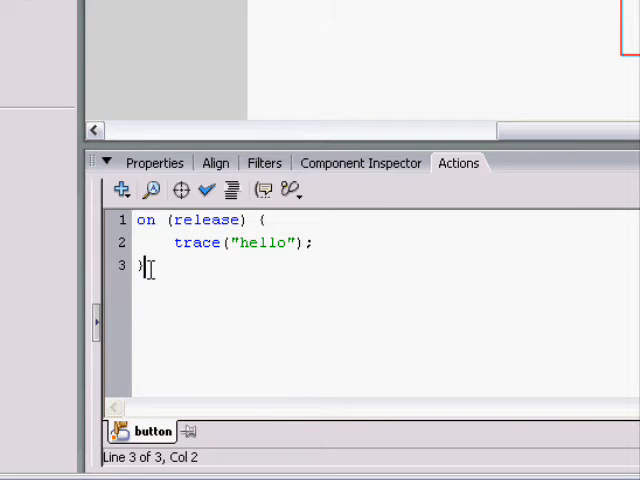
pyautogui.moveTo(232, 190)
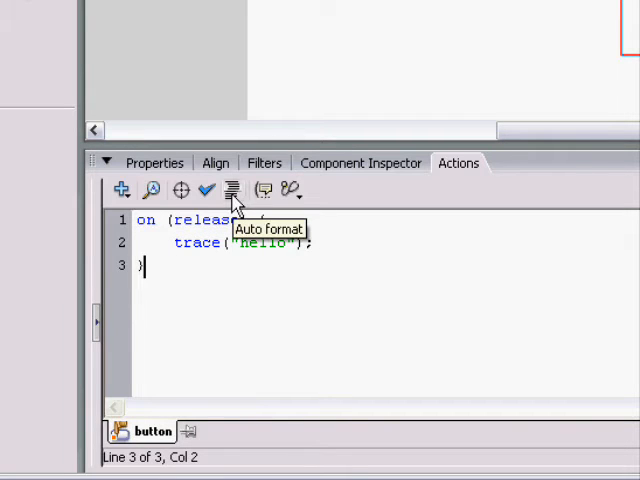
pyautogui.click(232, 190)
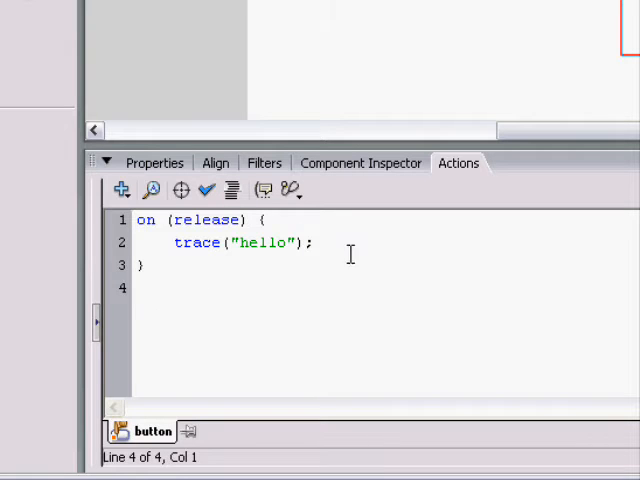
pyautogui.moveTo(300, 282)
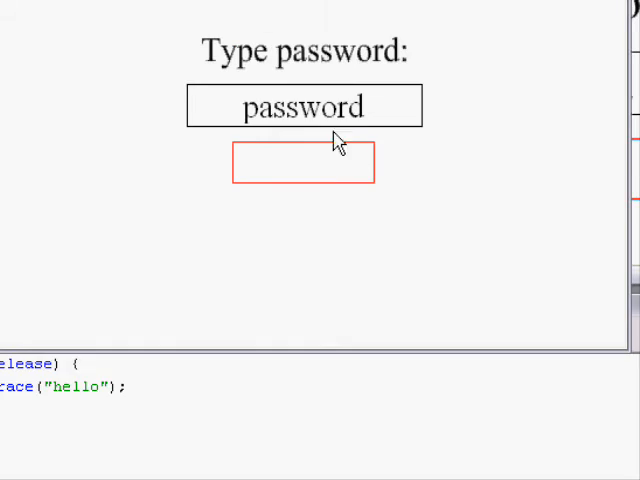
pyautogui.click(304, 162)
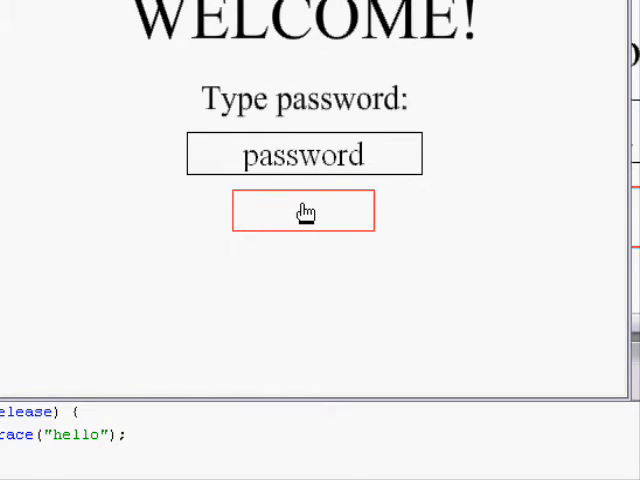
pyautogui.click(304, 212)
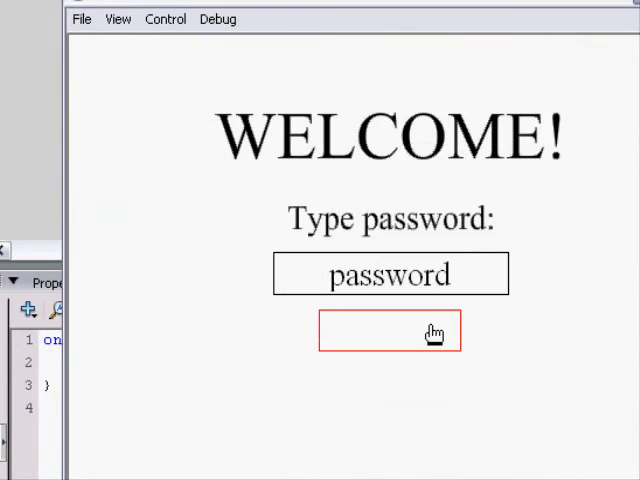
pyautogui.click(390, 330)
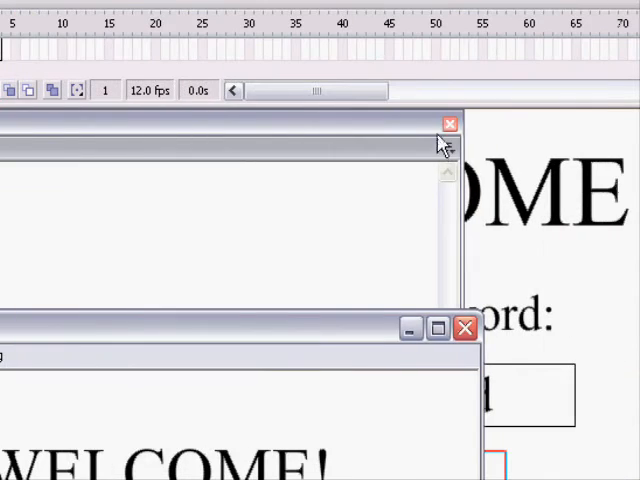
pyautogui.click(448, 122)
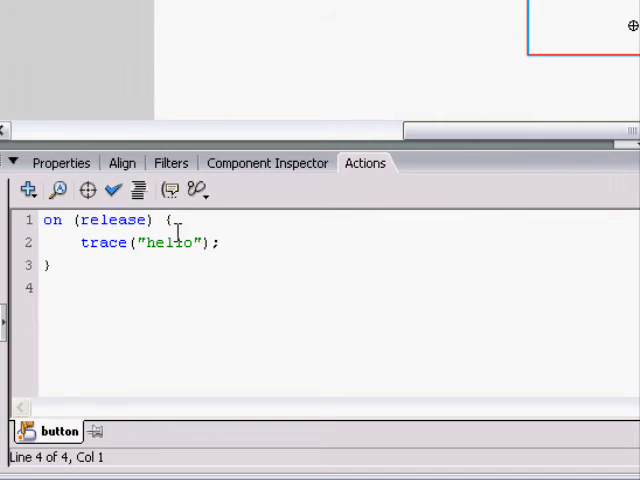
pyautogui.moveTo(490, 130)
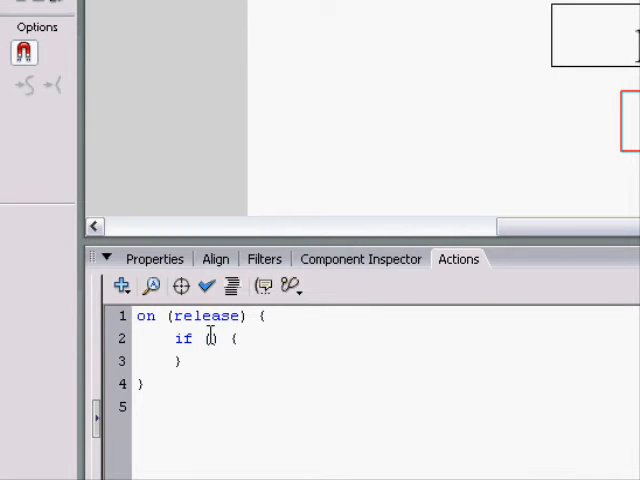
# - Write if (phrase == correctPhrase) with gotoAndStop(2); inside the release handler
pyautogui.write('phrase')
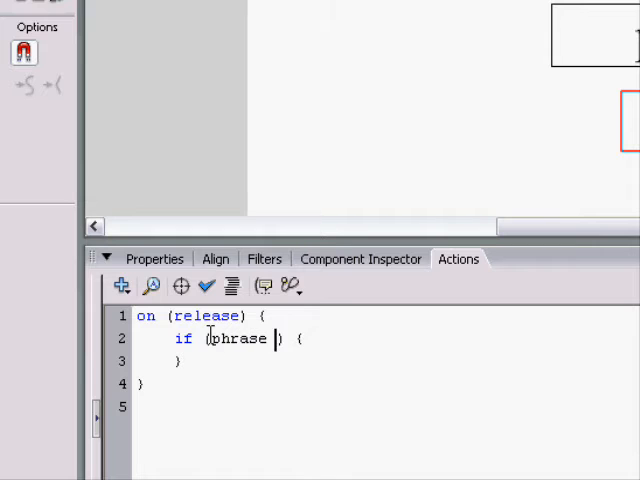
pyautogui.write('==')
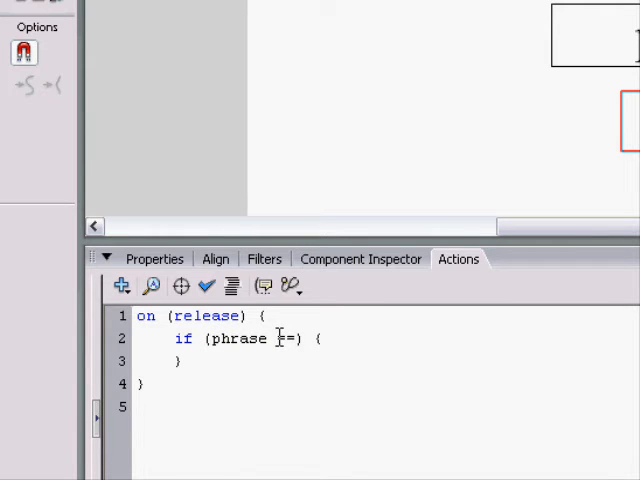
pyautogui.write('=')
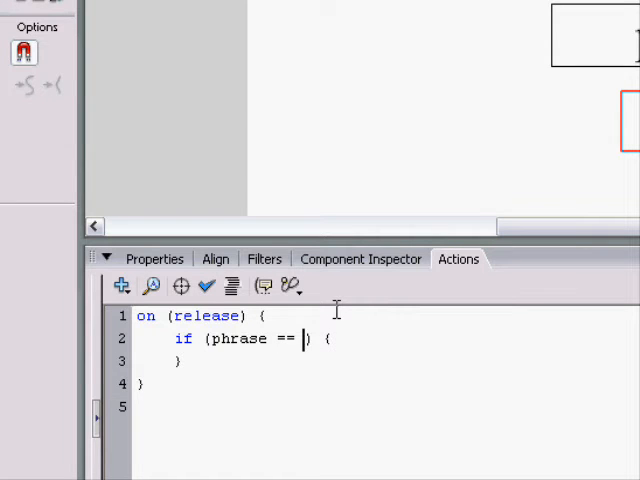
pyautogui.write('correctPhrase')
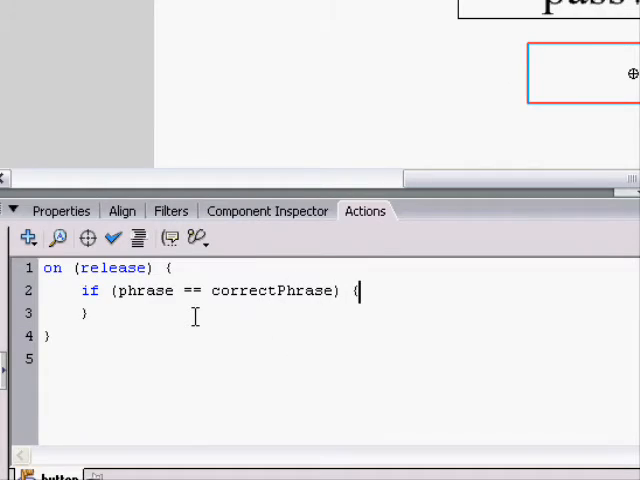
pyautogui.press('Return')
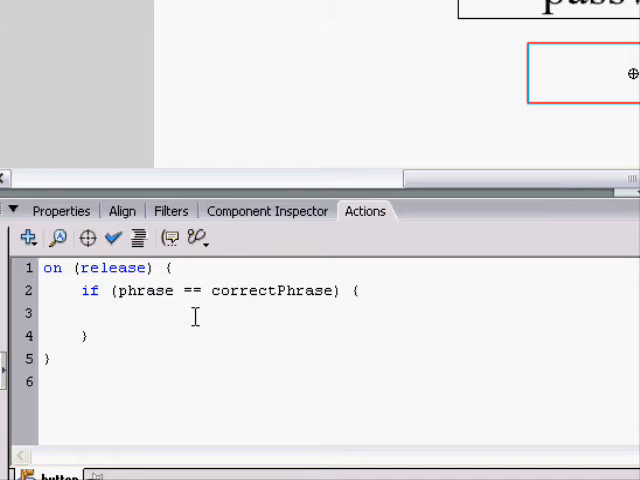
pyautogui.write('gotoAndStop(2);')
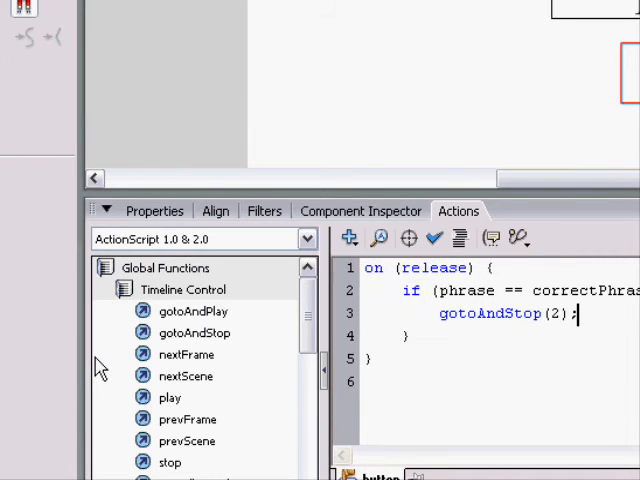
pyautogui.moveTo(192, 312)
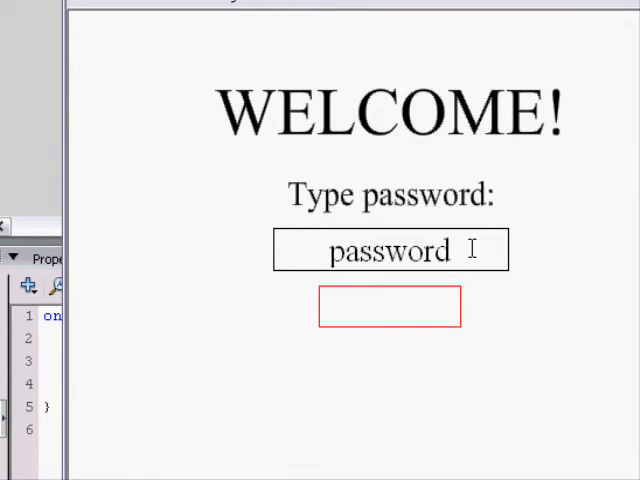
pyautogui.moveTo(444, 318)
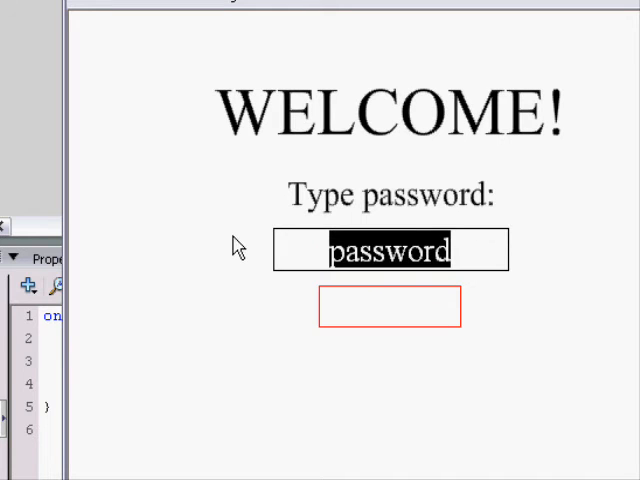
pyautogui.write('banana')
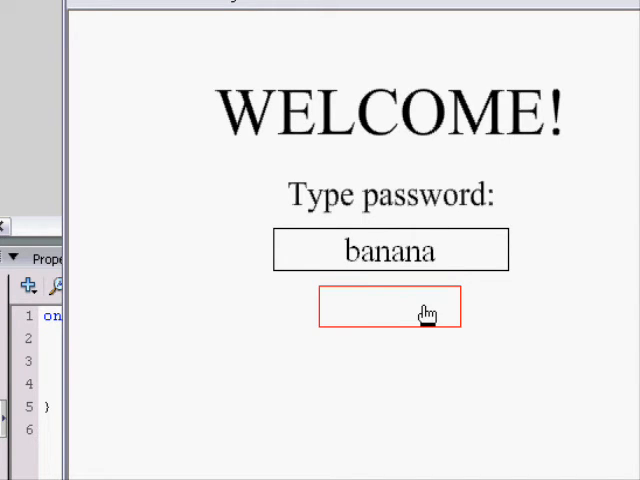
pyautogui.click(390, 308)
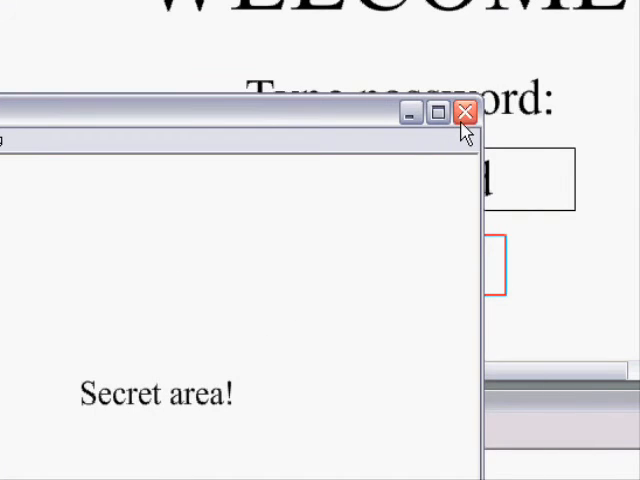
pyautogui.click(464, 112)
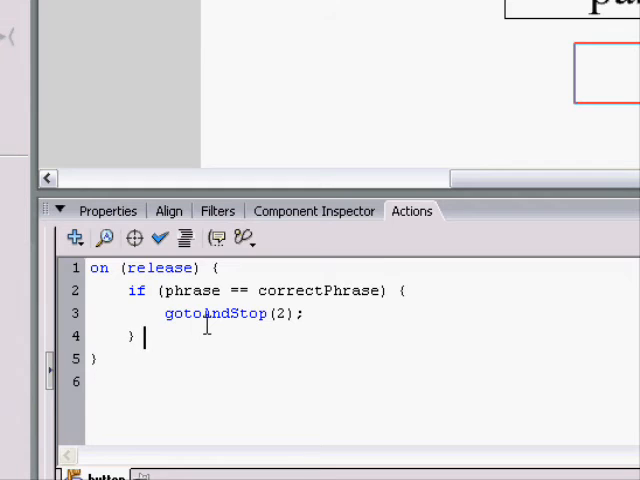
# - Add an else block containing gotoAndStop(3); after the if block
pyautogui.write('else {')
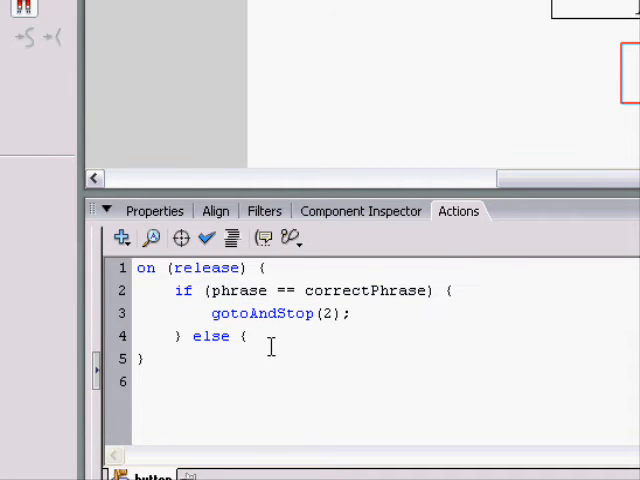
pyautogui.press('Return')
pyautogui.write('}')
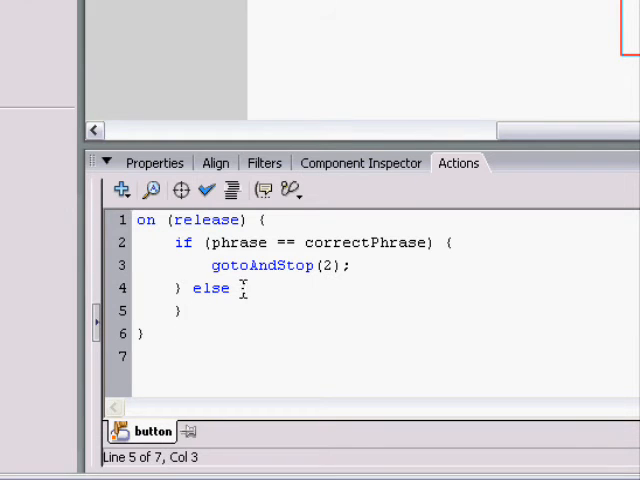
pyautogui.write('{')
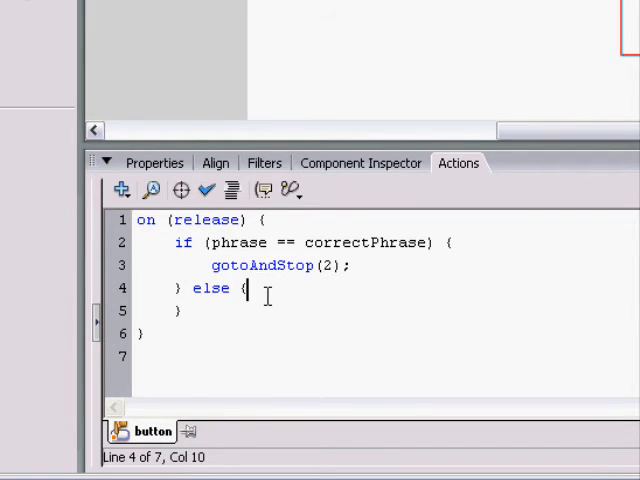
pyautogui.press('Return')
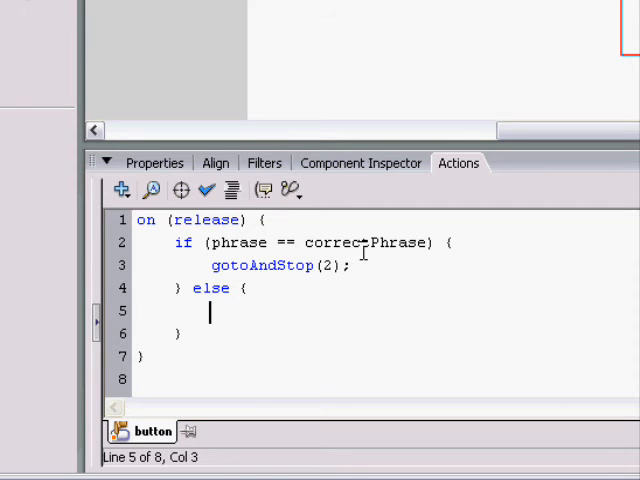
pyautogui.write('g')
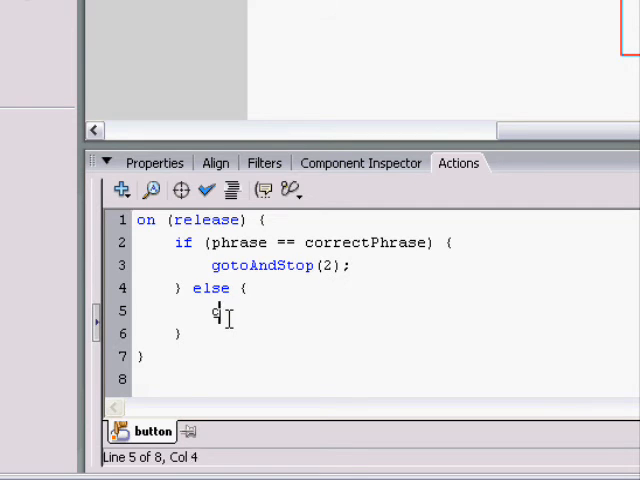
pyautogui.write('otoAndStop(3);')
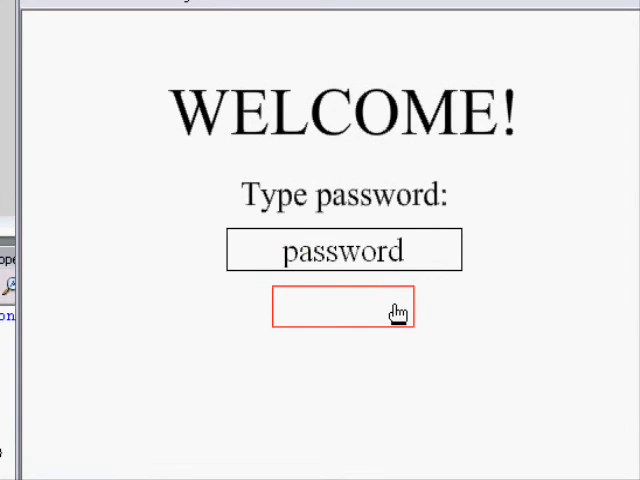
# - Submit the default wrong password in the test to land on the Wrong password frame
pyautogui.click(344, 308)
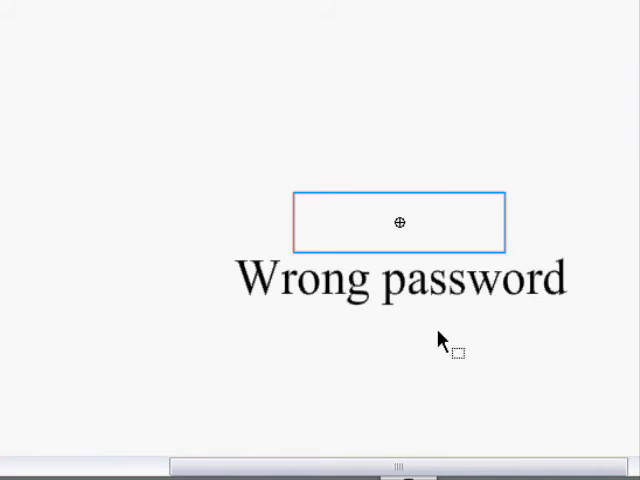
# - Add a Retry! text button below Wrong password and select it for scripting
pyautogui.moveTo(400, 222); pyautogui.dragTo(400, 352)
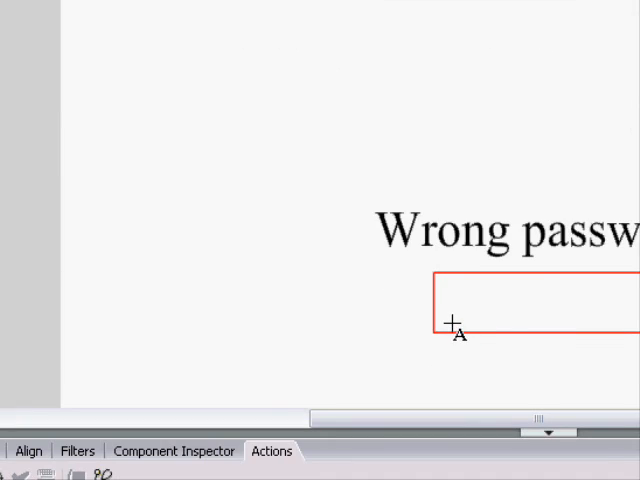
pyautogui.write('Retry!')
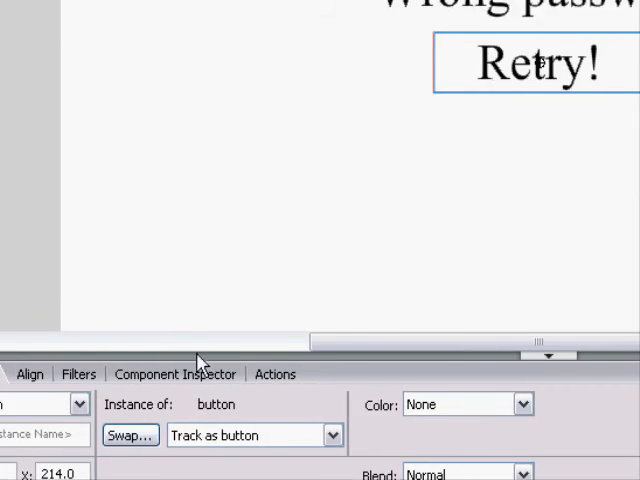
pyautogui.click(276, 372)
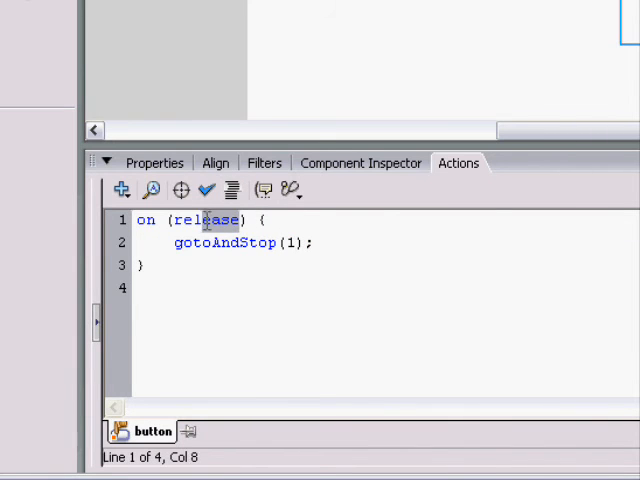
# - Change the Retry! button handler to on (keyPress Enter, release) with gotoAndStop(1);
pyautogui.write('rc')
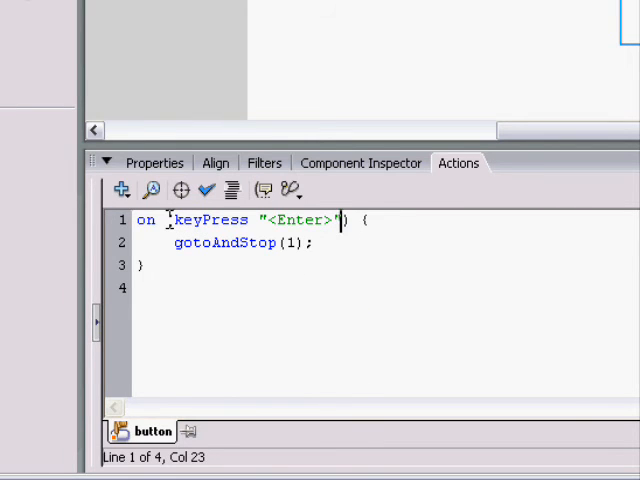
pyautogui.write(', release')
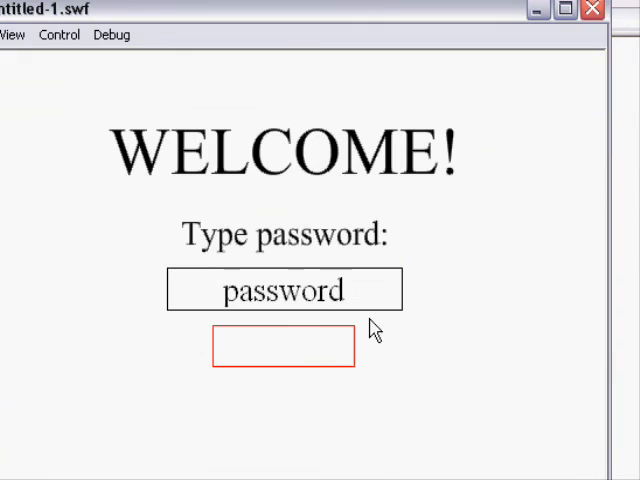
pyautogui.click(284, 348)
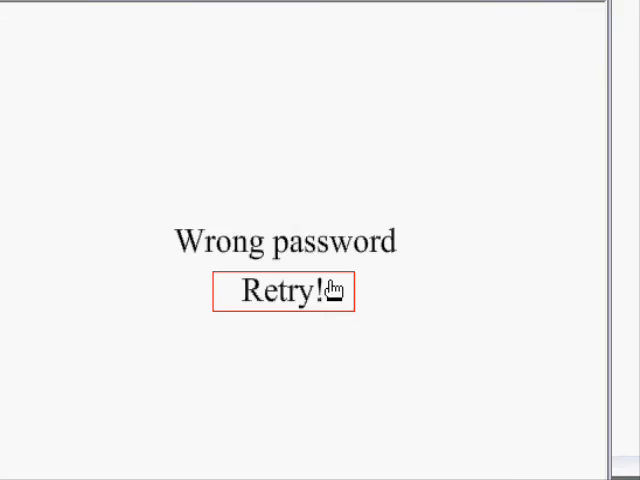
pyautogui.click(284, 292)
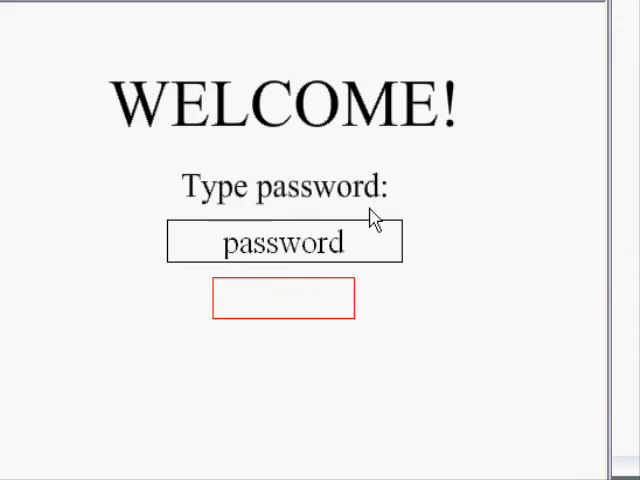
pyautogui.moveTo(248, 226)
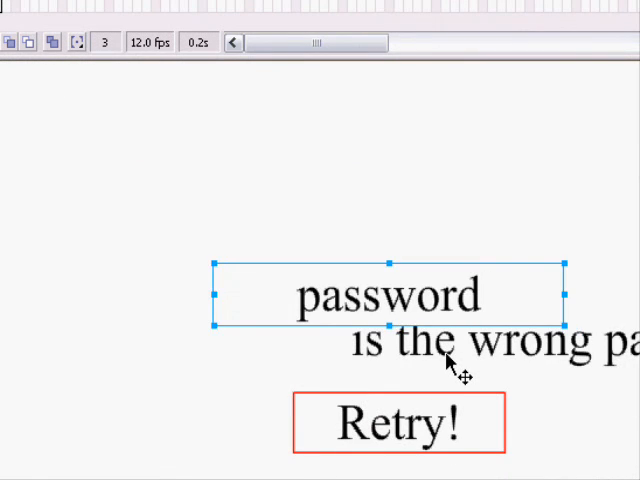
# - Place a text field with Var: phrase before the message reading is the wrong password
pyautogui.moveTo(390, 294); pyautogui.dragTo(150, 308)
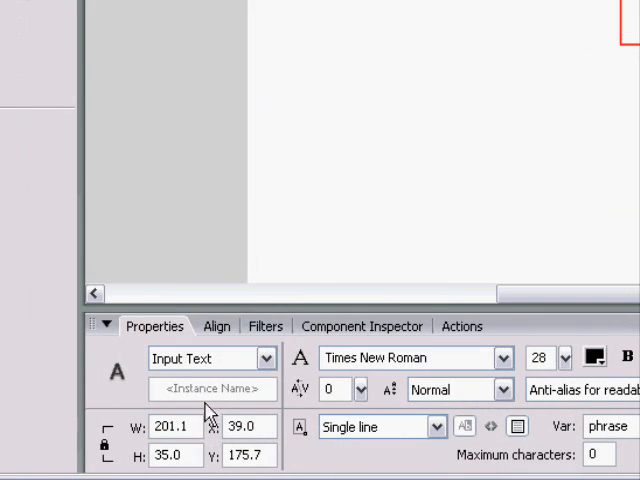
pyautogui.click(264, 356)
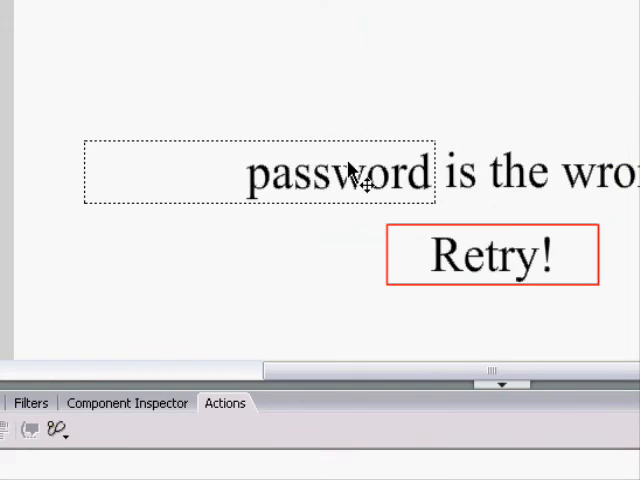
pyautogui.hscroll(3)
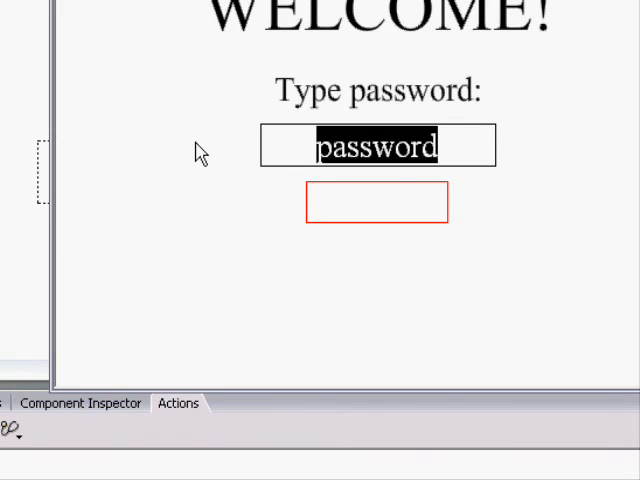
pyautogui.write('Hello')
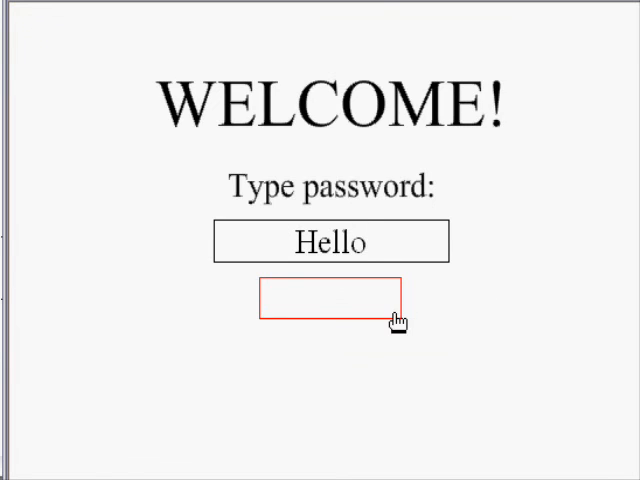
pyautogui.click(330, 300)
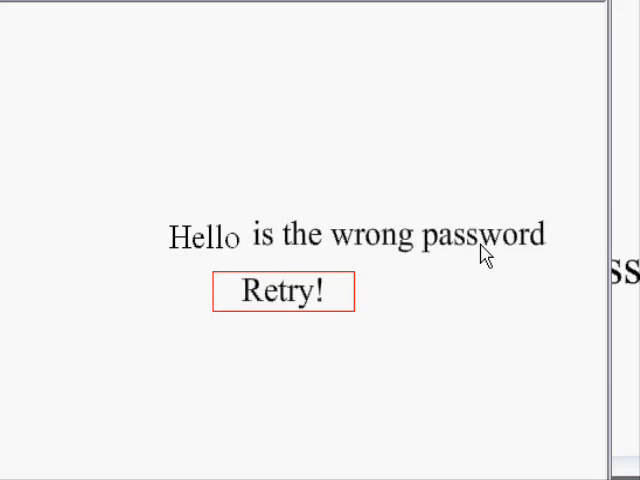
pyautogui.click(284, 292)
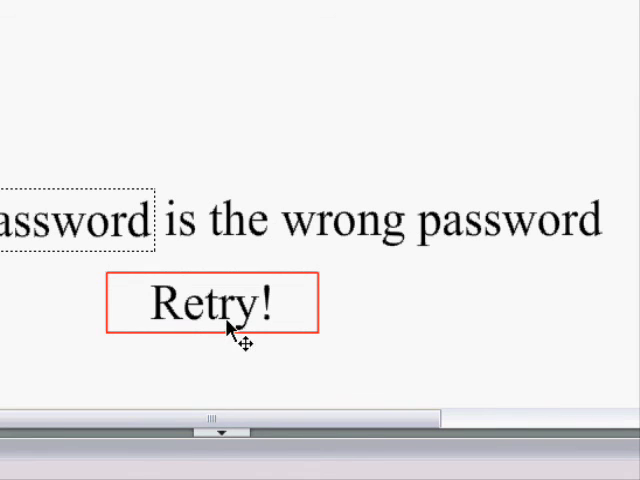
pyautogui.moveTo(284, 240)
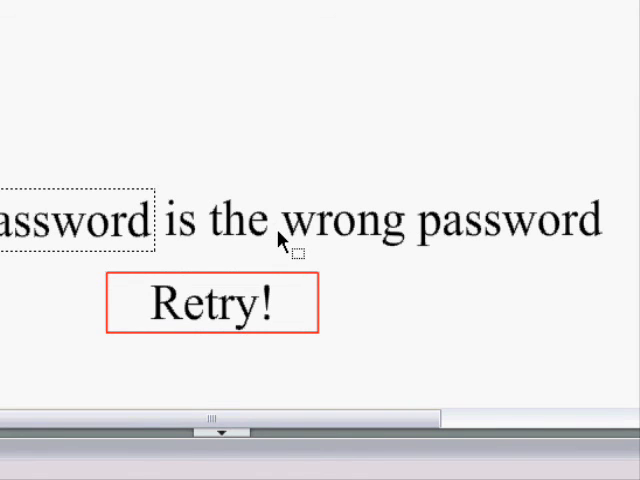